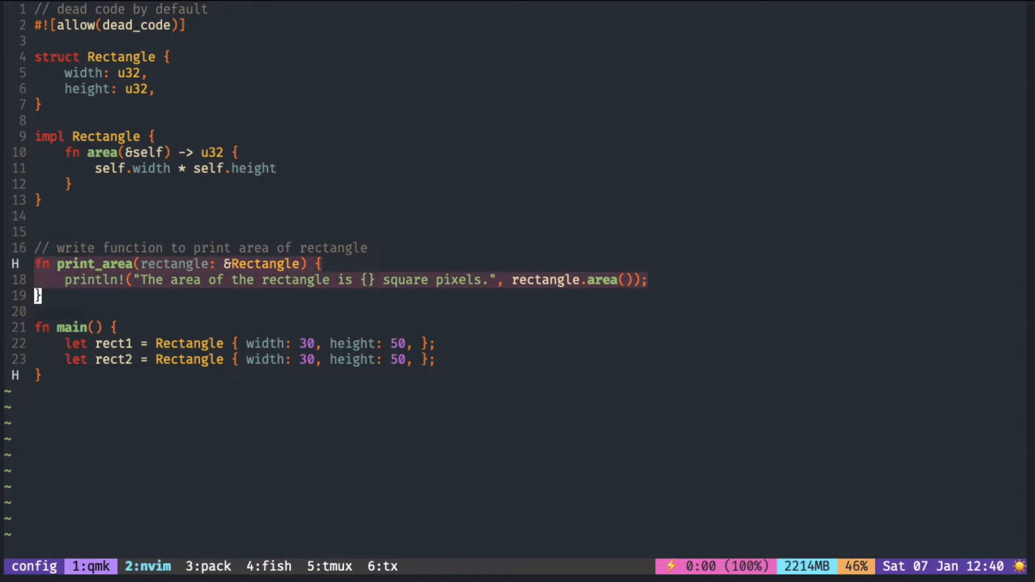
# - Add a new line in main after the rect2 binding and begin the print_area call
pyautogui.press('j')
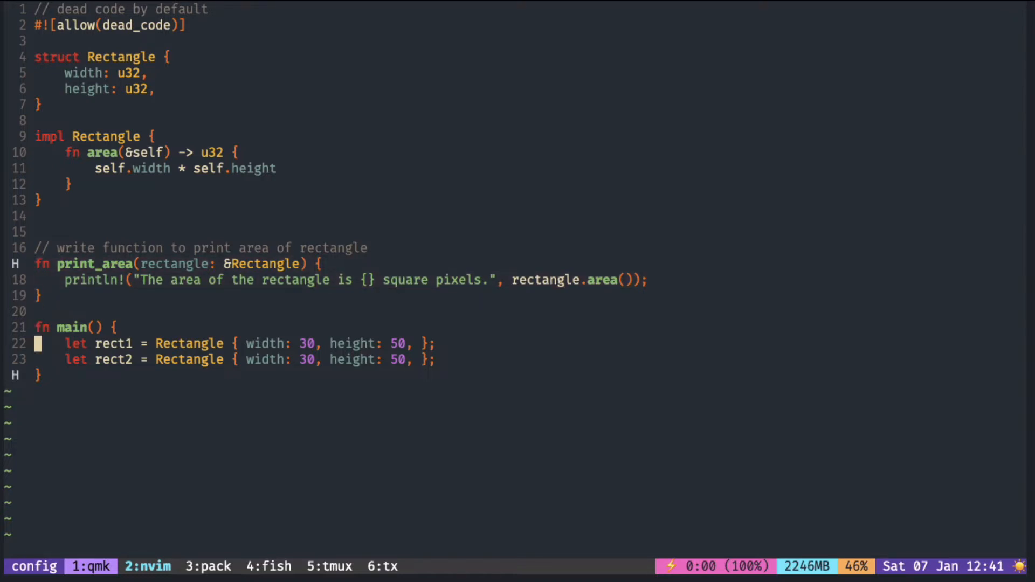
pyautogui.write('p')
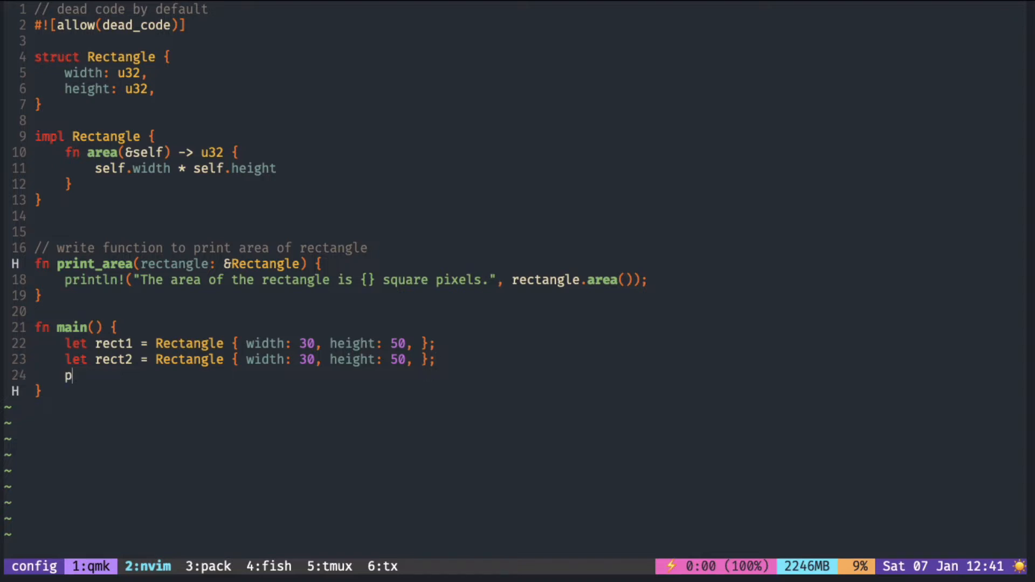
pyautogui.write('rintln!')
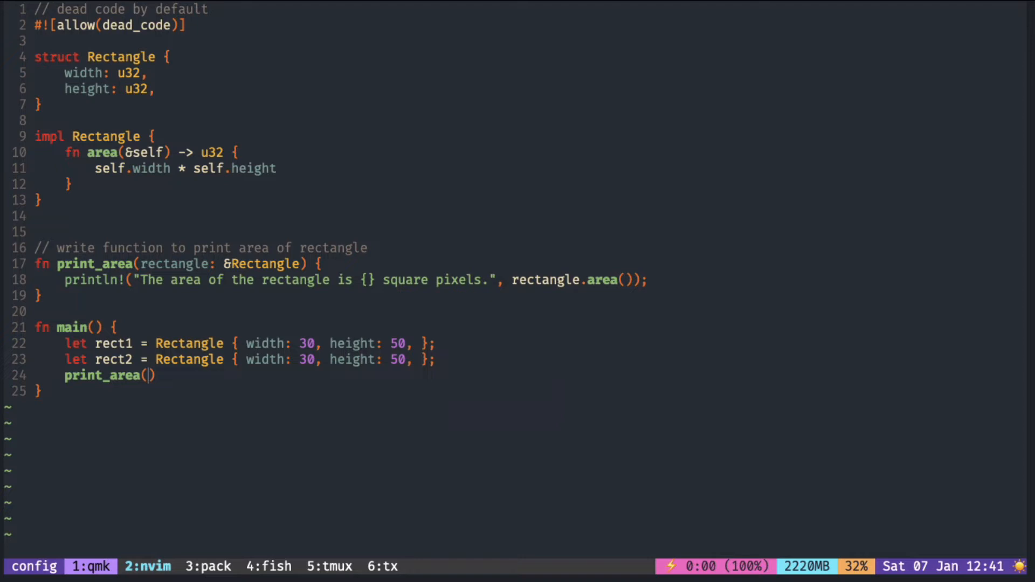
pyautogui.write('rect2')
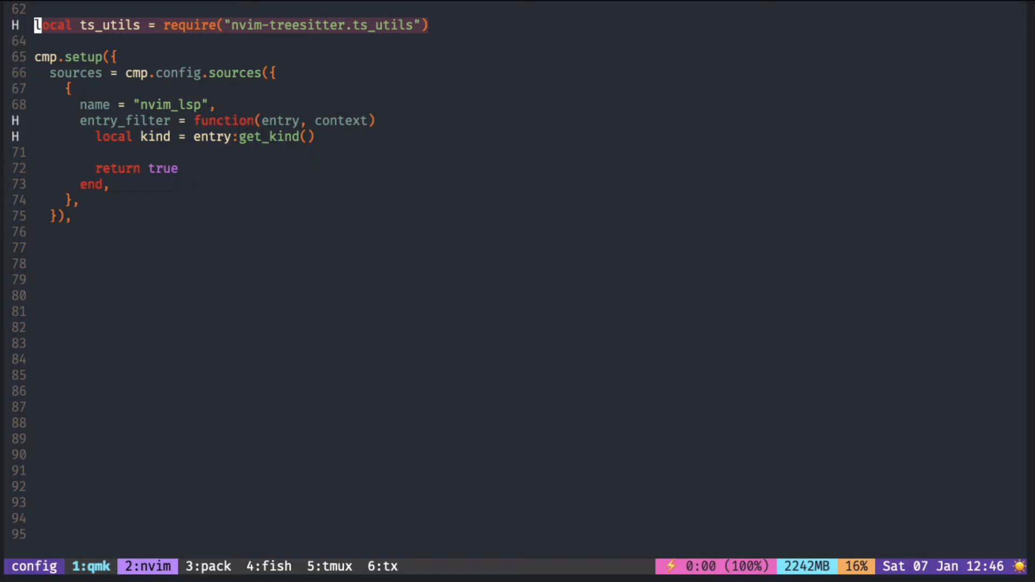
# - Add local node = ts_utils.get_node_at_cursor():type() and log(node) to entry_filter
pyautogui.press('j')
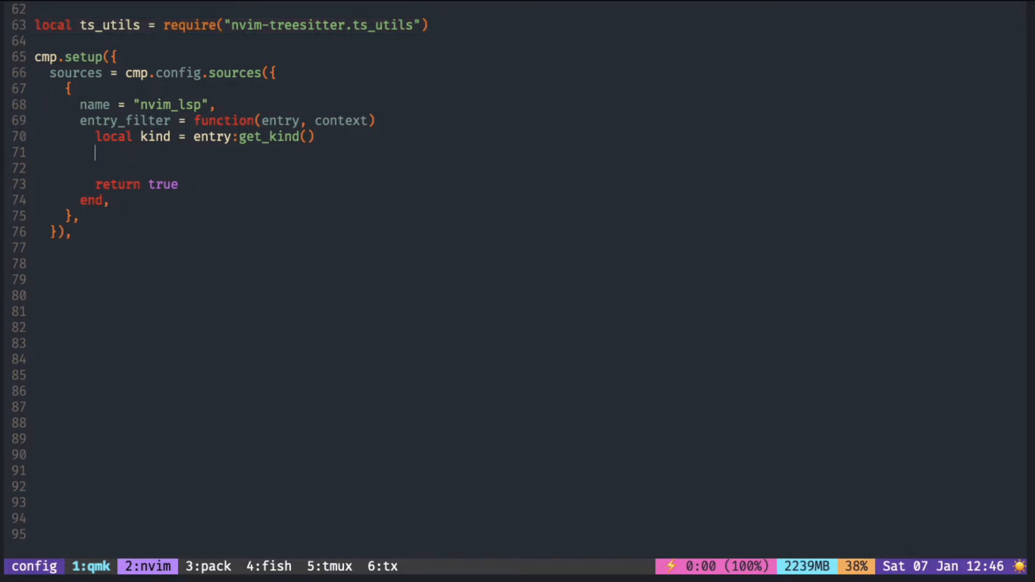
pyautogui.write('local node = ts')
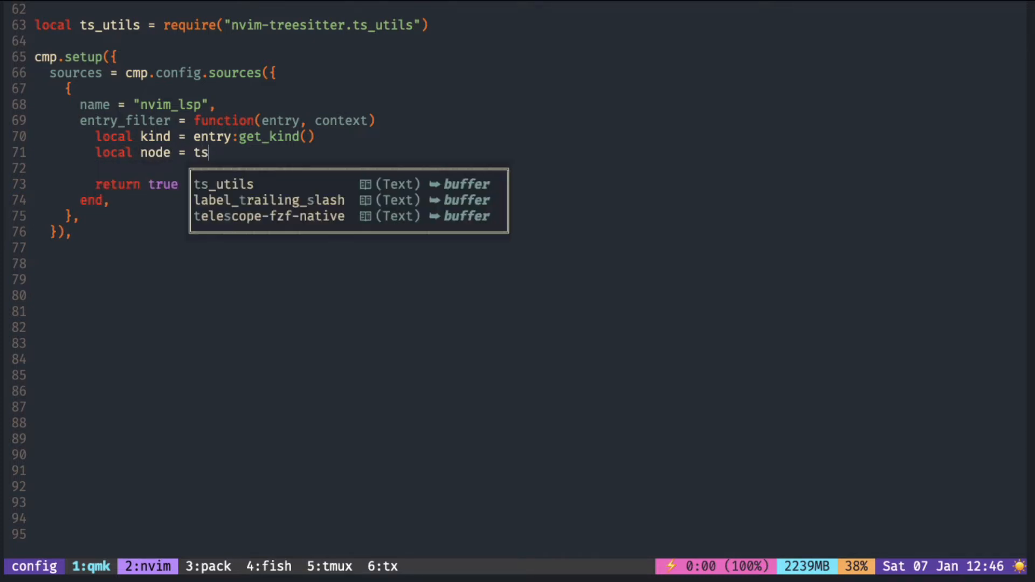
pyautogui.write('_utils.get_node_at_cursor(')
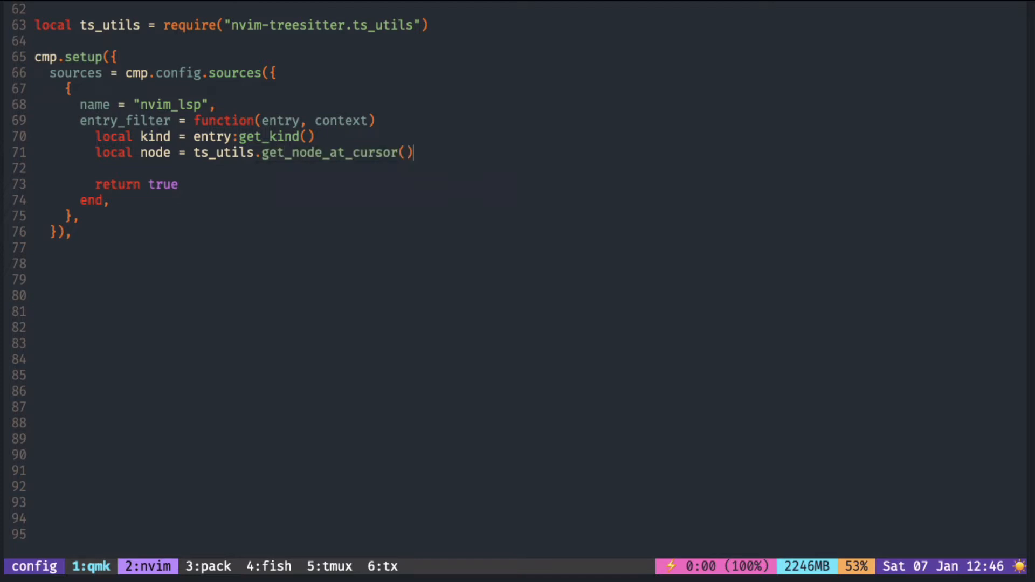
pyautogui.write(':type()')
pyautogui.click(258, 168)
pyautogui.write('log(')
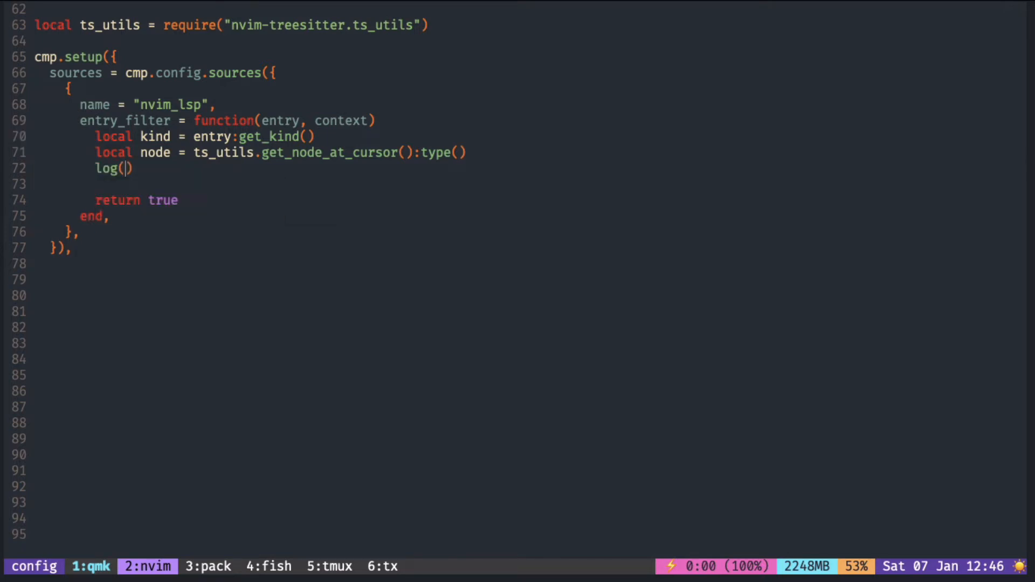
pyautogui.write('node')
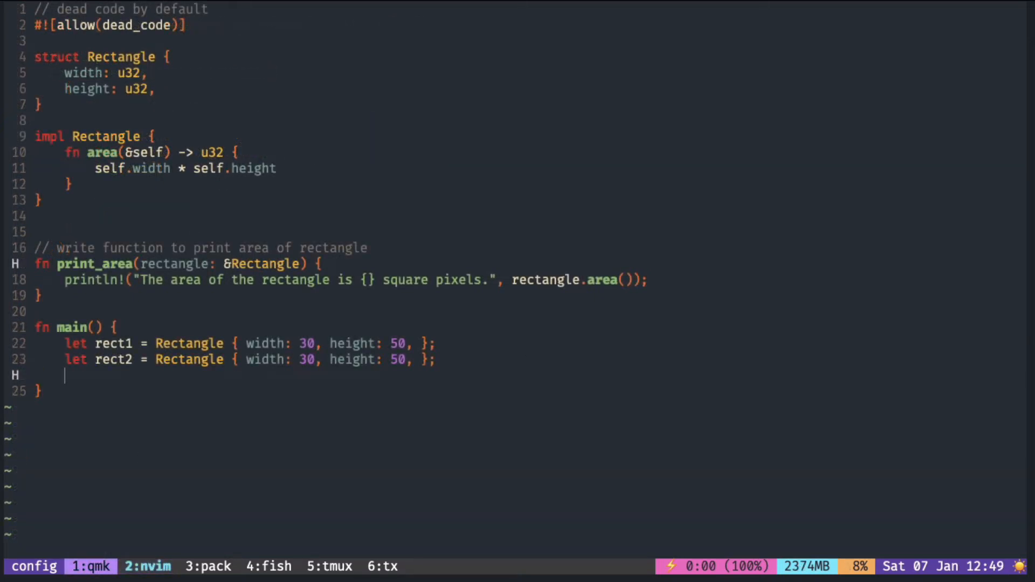
# - Type pri, accept print_area, and type (re while watching log.txt in a split
pyautogui.write('pri')
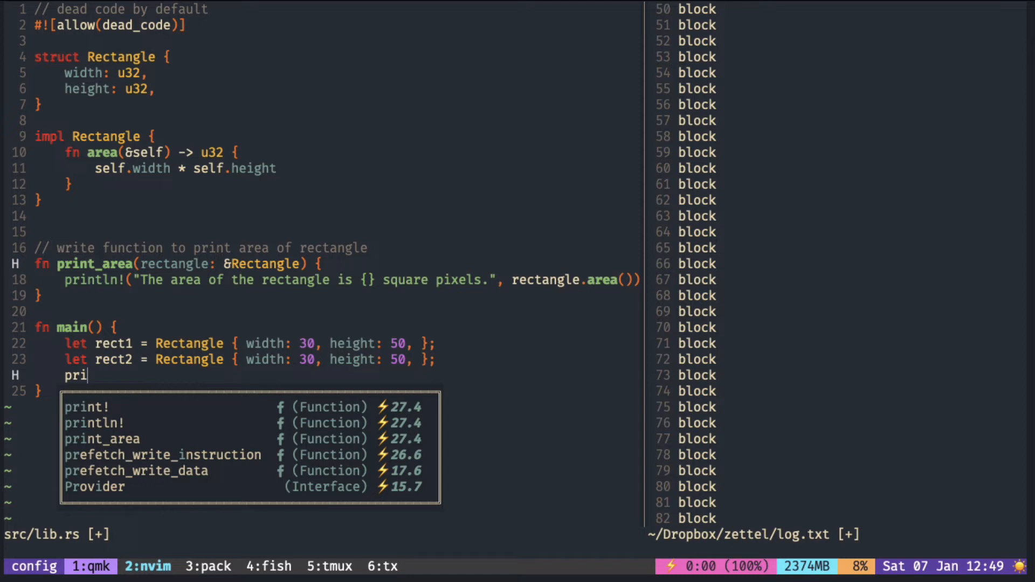
pyautogui.moveTo(694, 427)
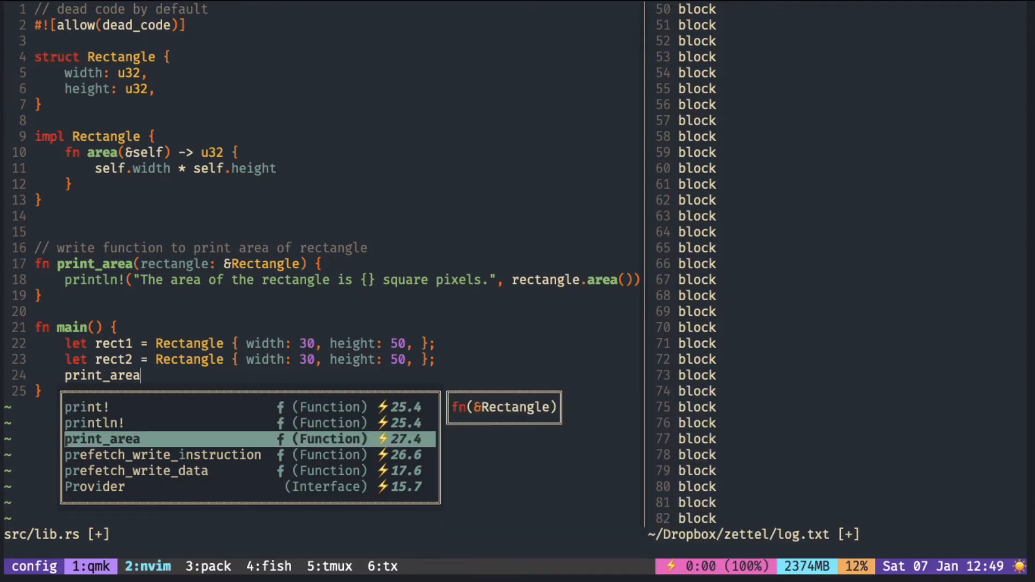
pyautogui.write('(re')
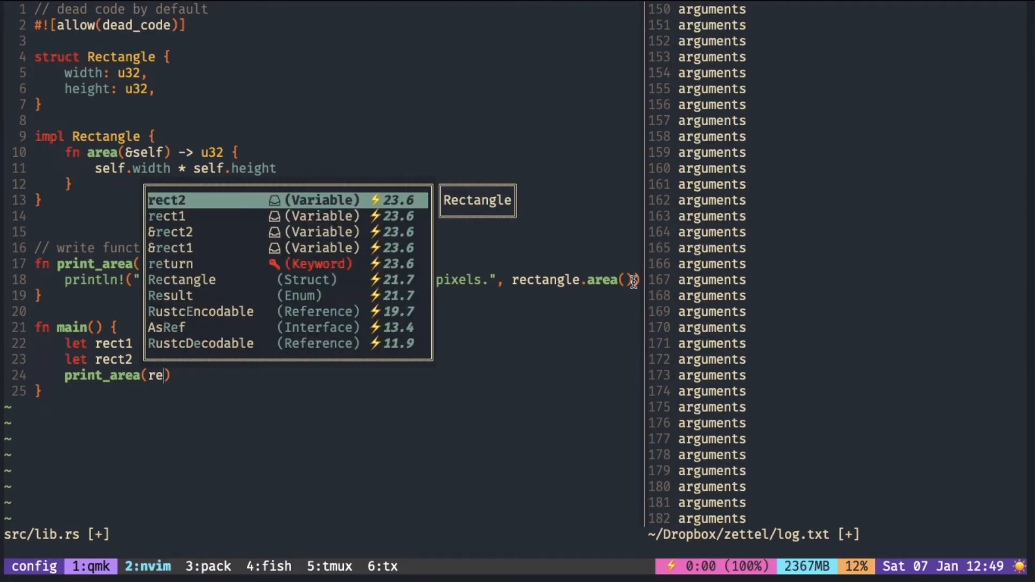
pyautogui.moveTo(731, 235)
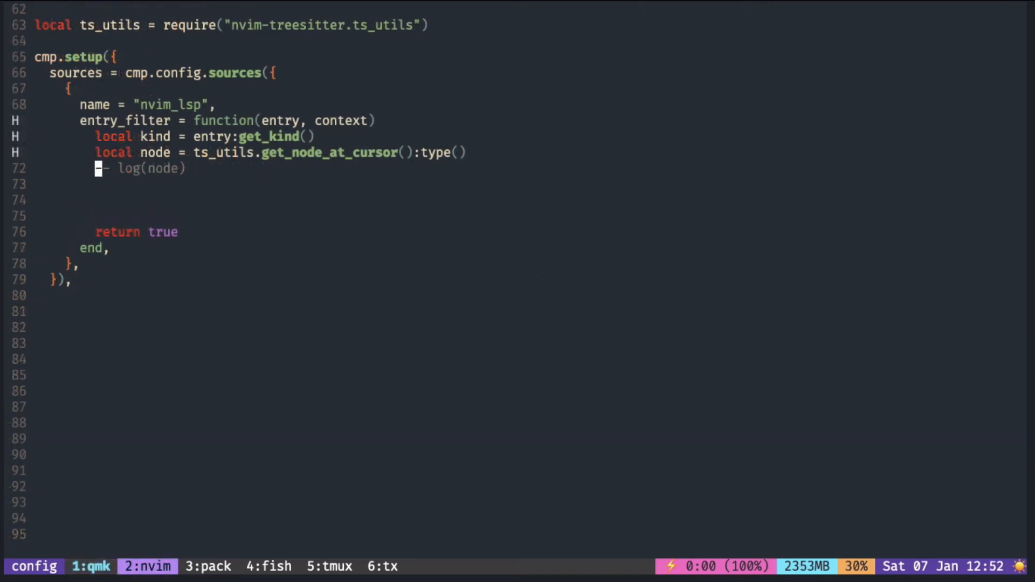
# - Add an if node == "arguments" then check to entry_filter
pyautogui.write('if')
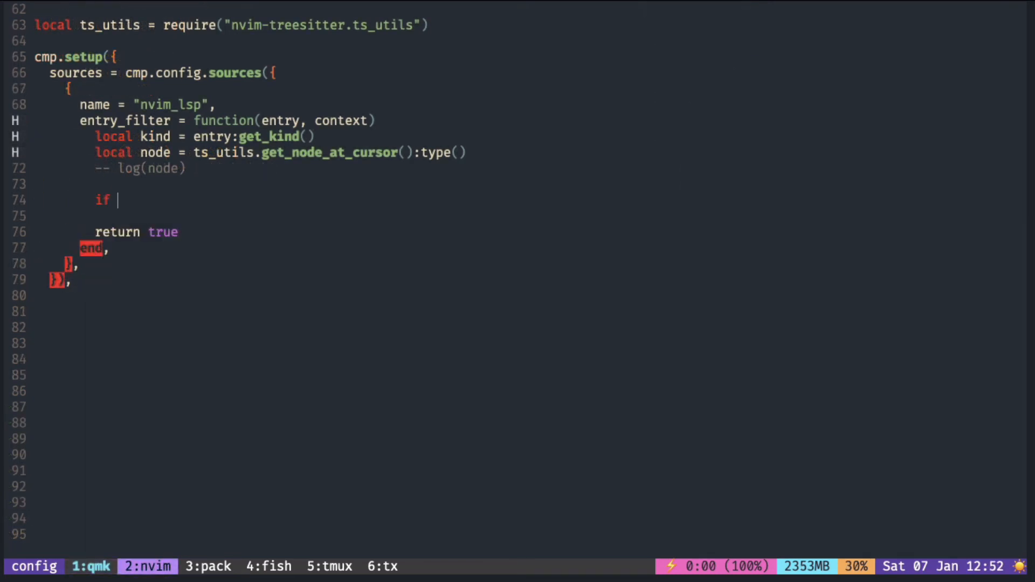
pyautogui.write('node ==')
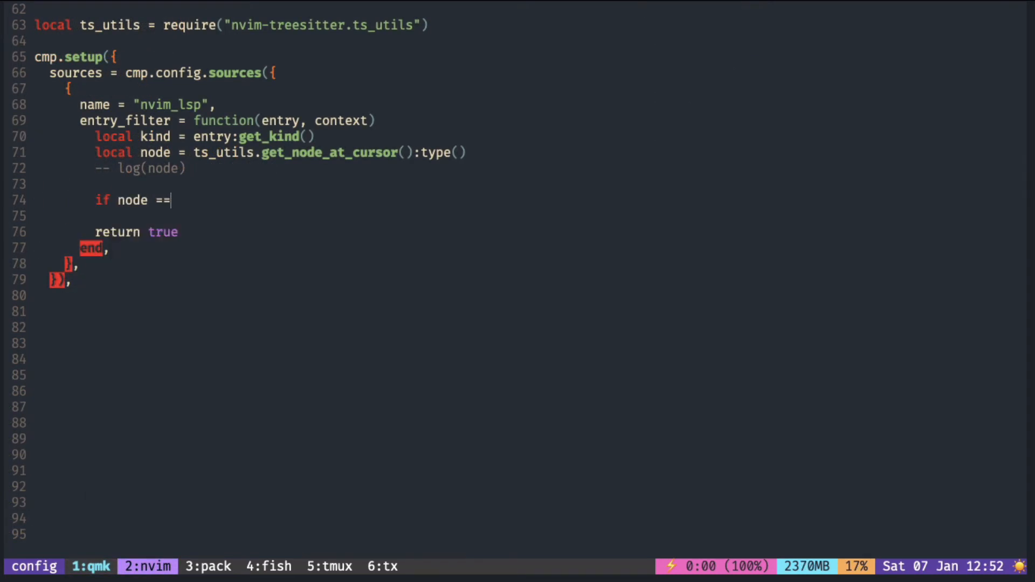
pyautogui.write('"argument')
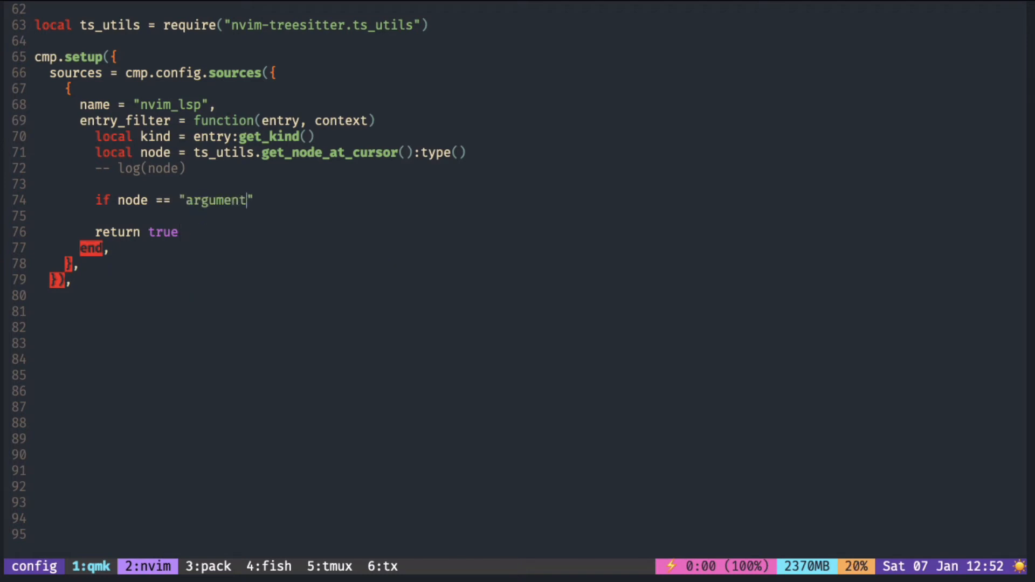
pyautogui.write('s" then')
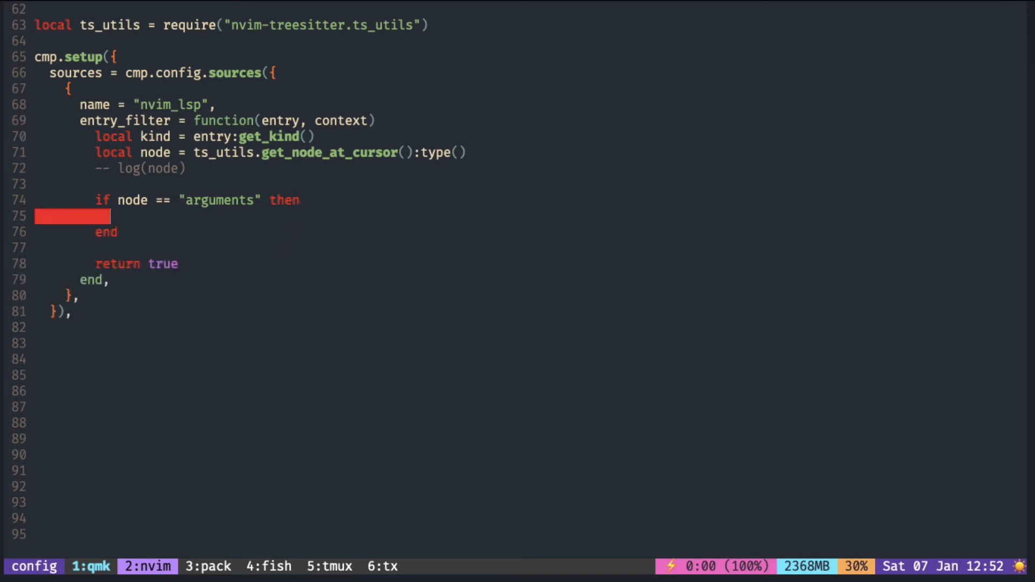
# - Nest if kind == 6 then return true inside the arguments check
pyautogui.write('if kind ==')
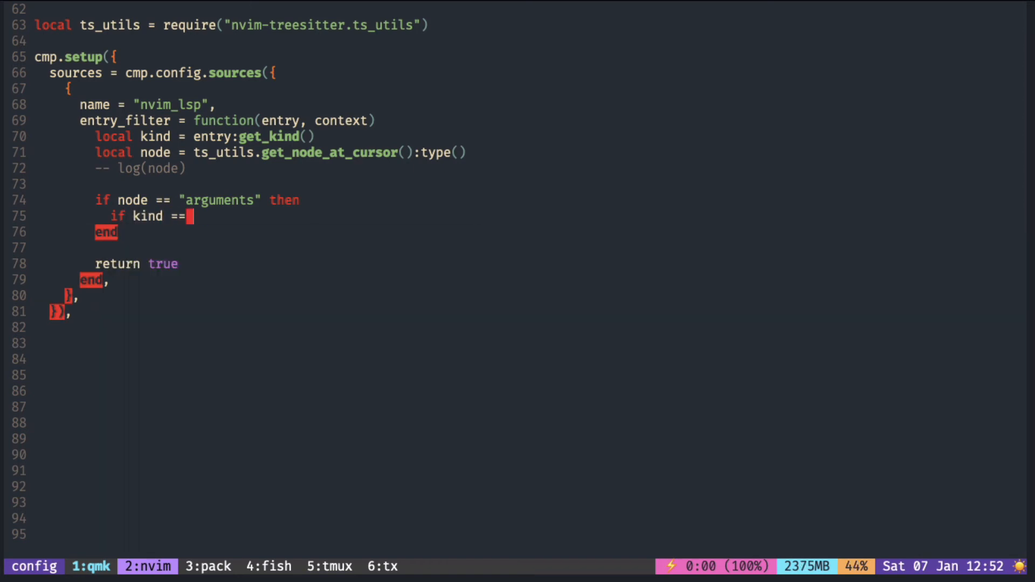
pyautogui.write('6 then')
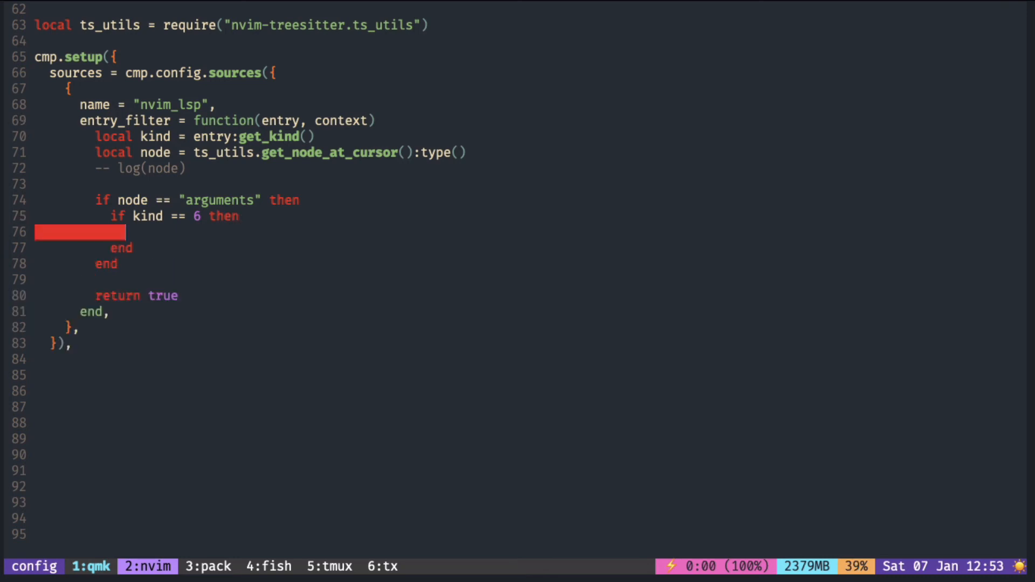
pyautogui.write('return tr')
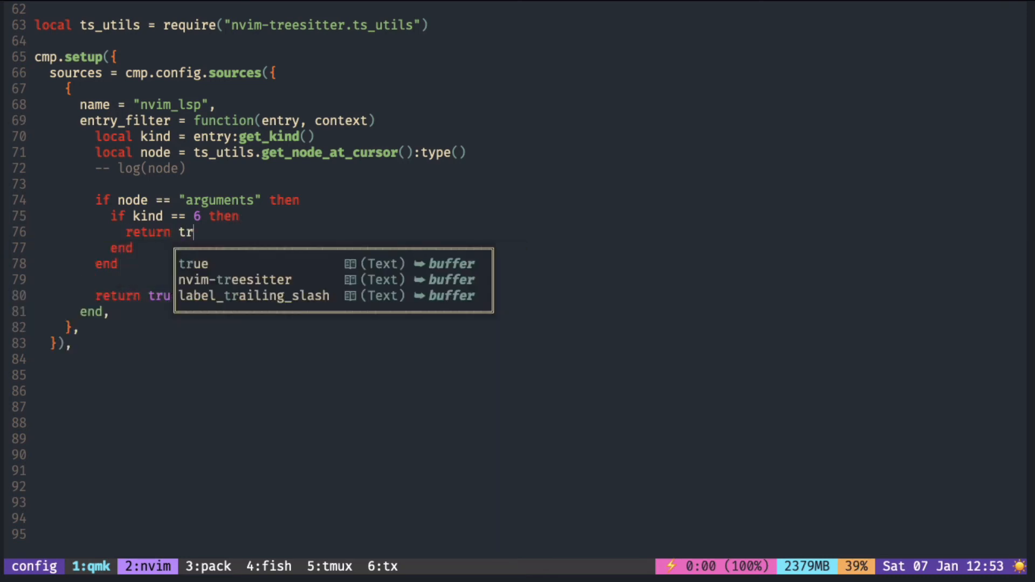
pyautogui.press('Enter')
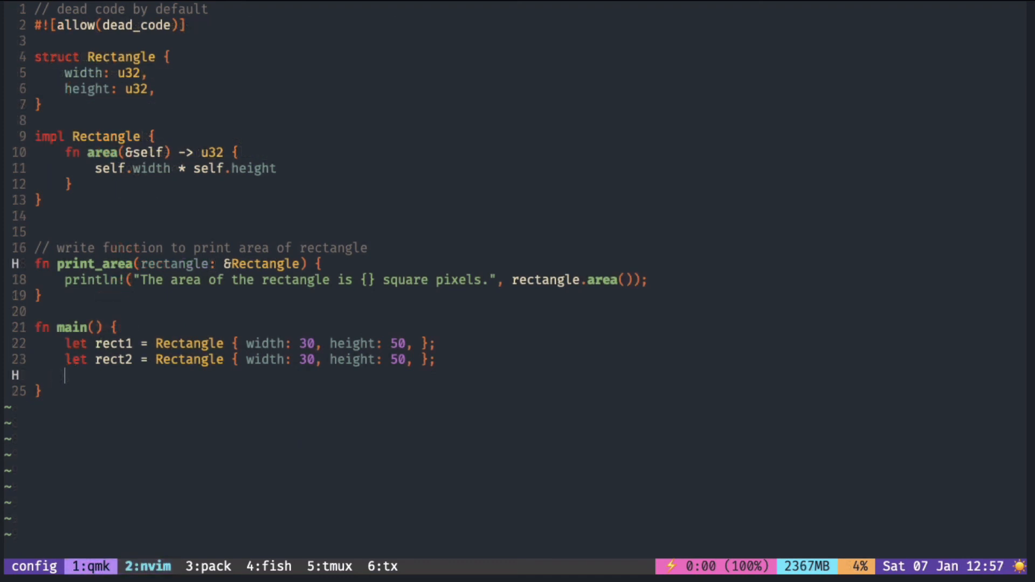
# - Type pri, Tab-complete print_area, and type (r to see only rect1 and rect2 suggested
pyautogui.write('pri')
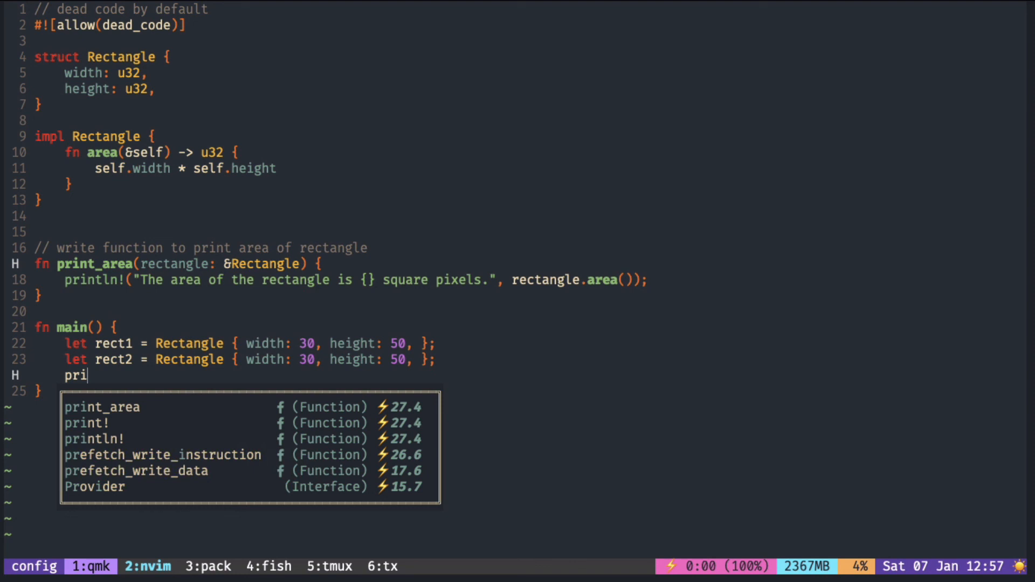
pyautogui.press('Tab')
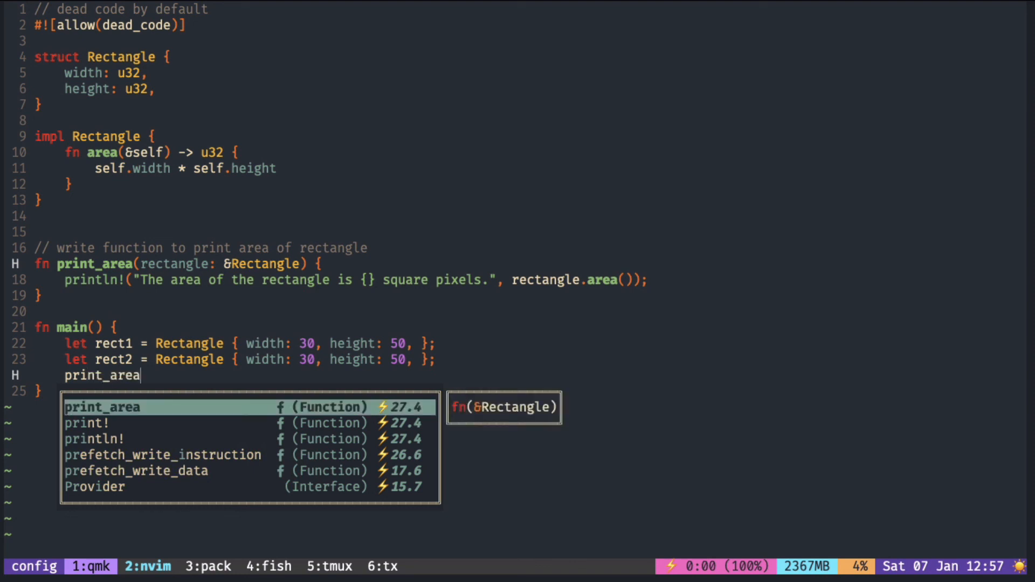
pyautogui.write('(r')
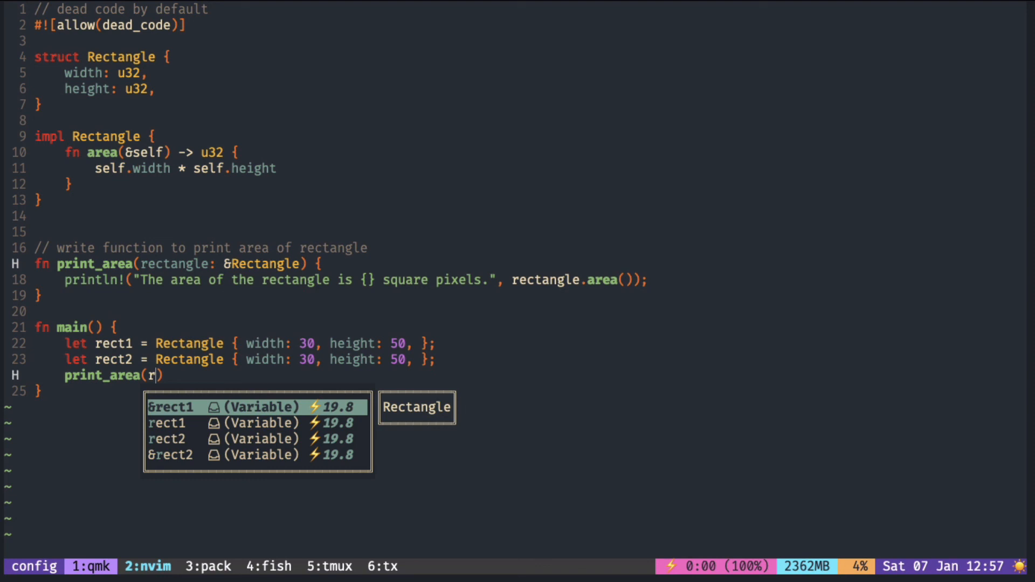